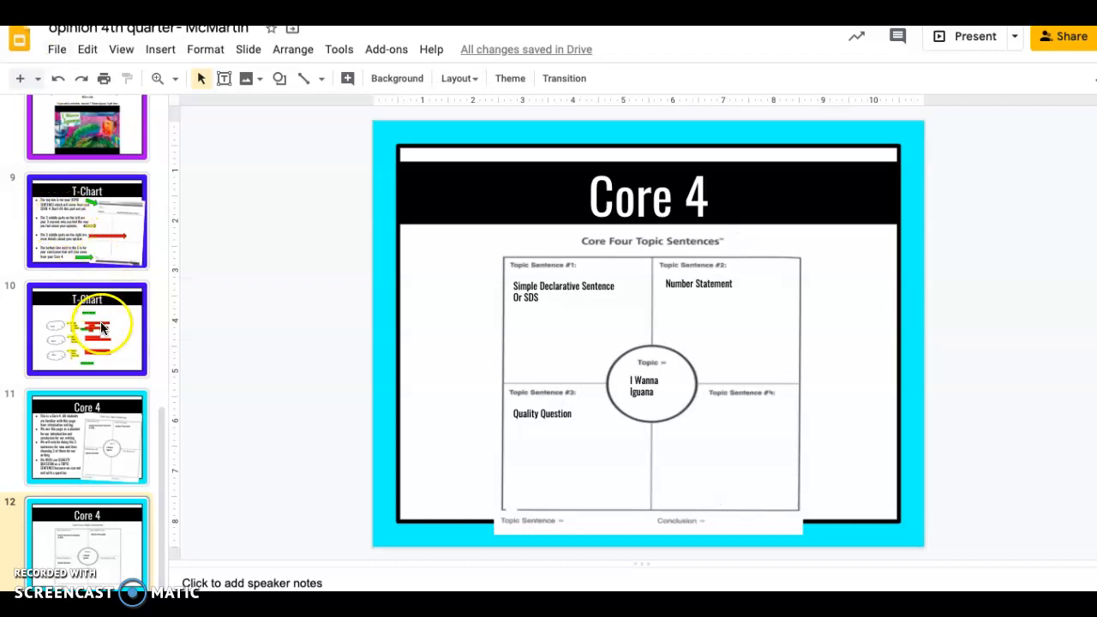
Place an Oswald text box under Simple Declarative Sentence reading "Alex should not have an iguana.".
left_click(87, 328)
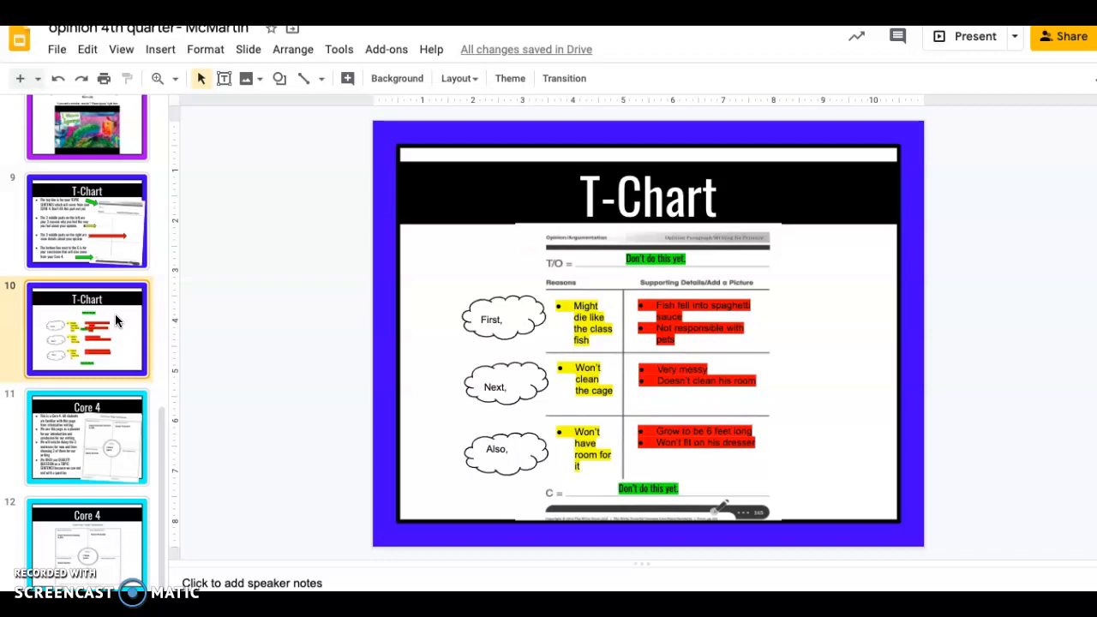
mouse_move(253, 318)
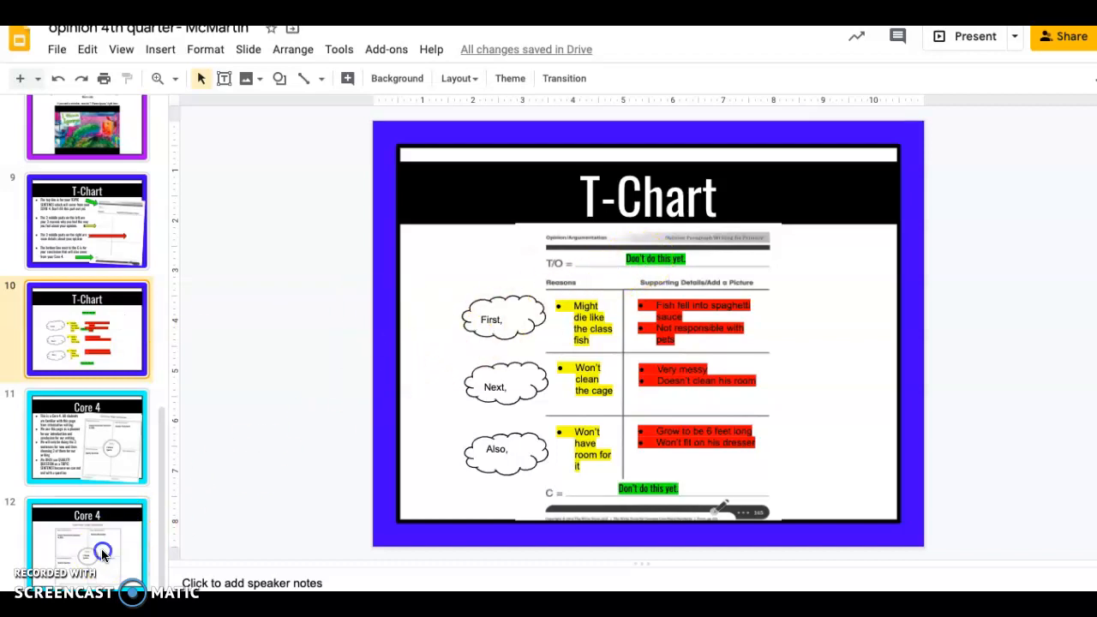
left_click(87, 540)
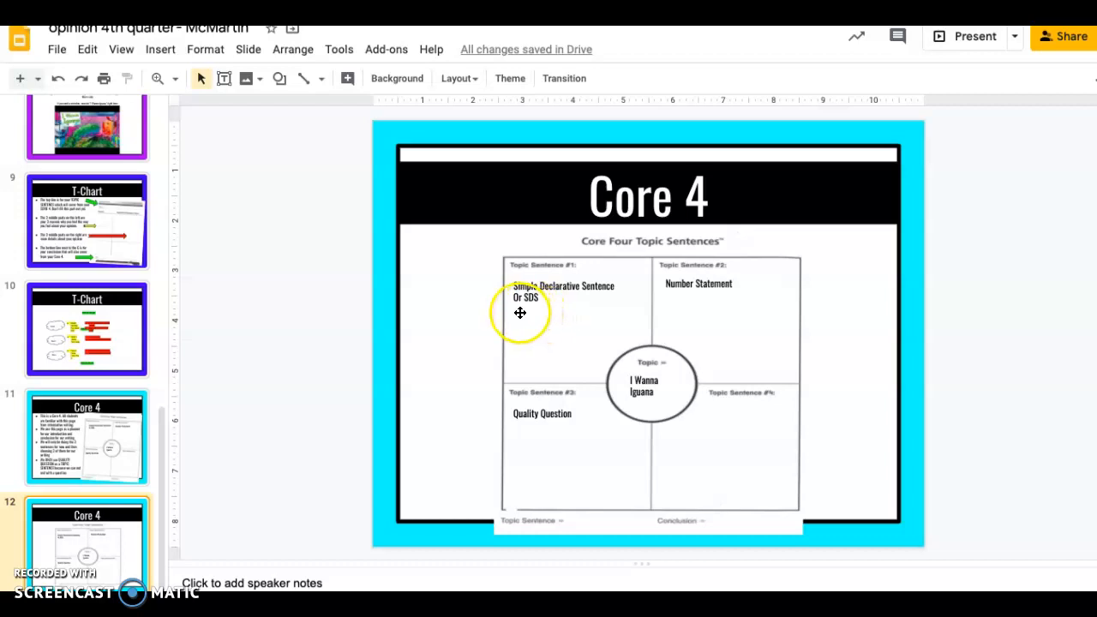
mouse_move(692, 277)
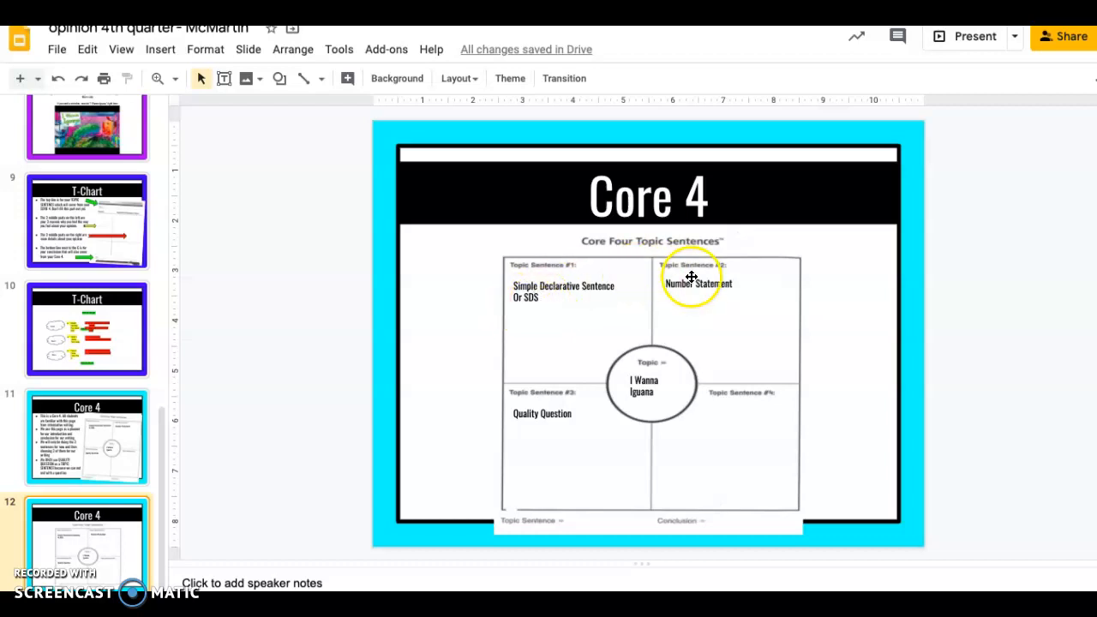
mouse_move(551, 425)
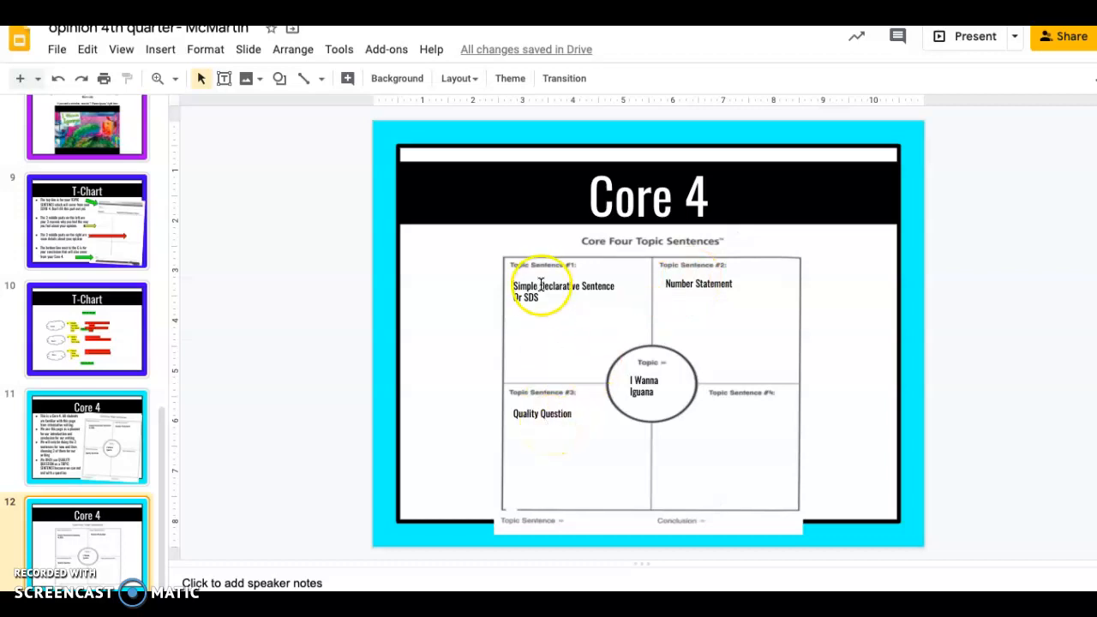
left_click(224, 78)
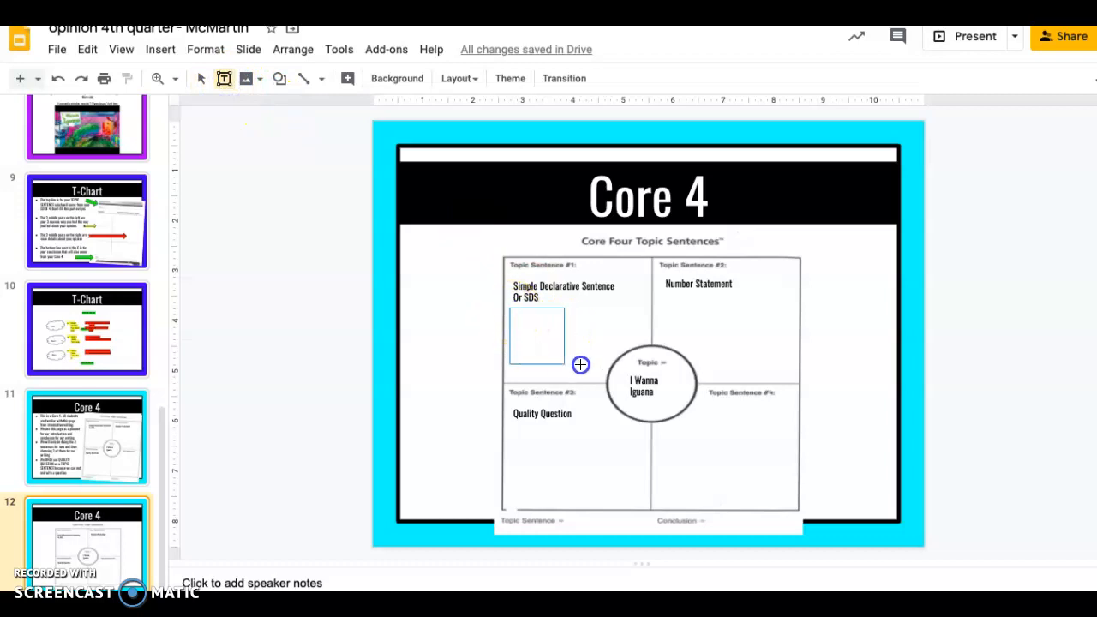
left_click(536, 334)
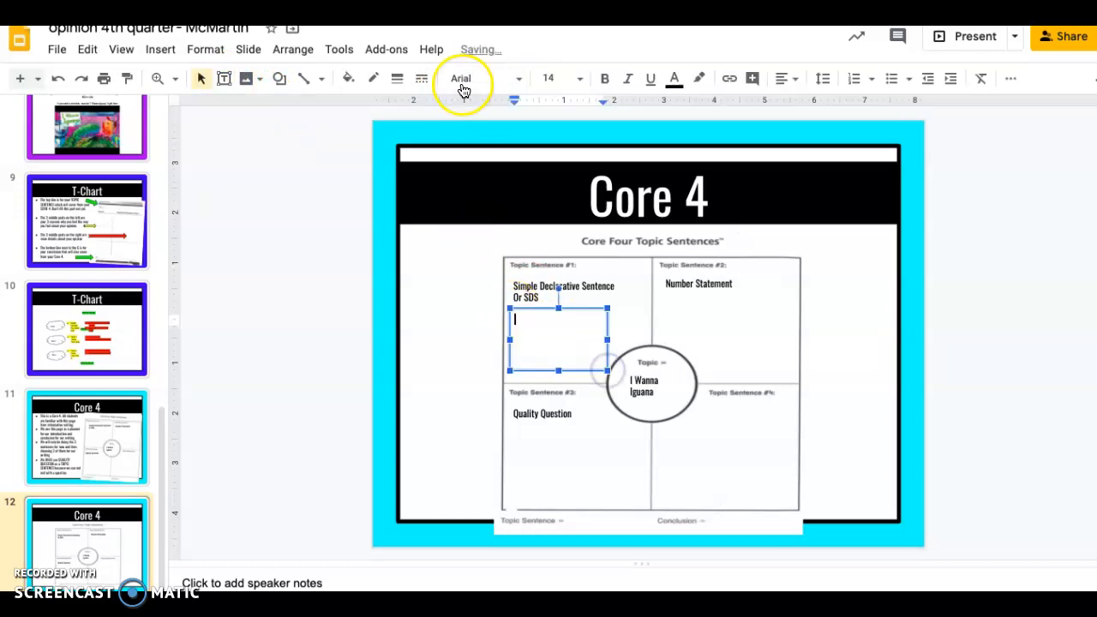
left_click(462, 78)
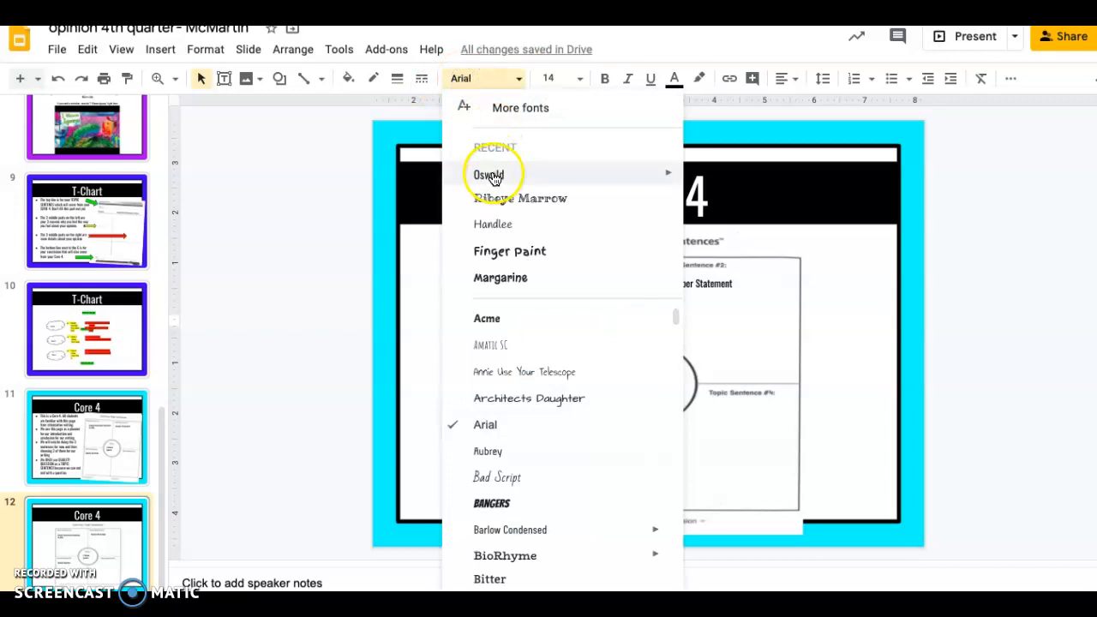
left_click(488, 175)
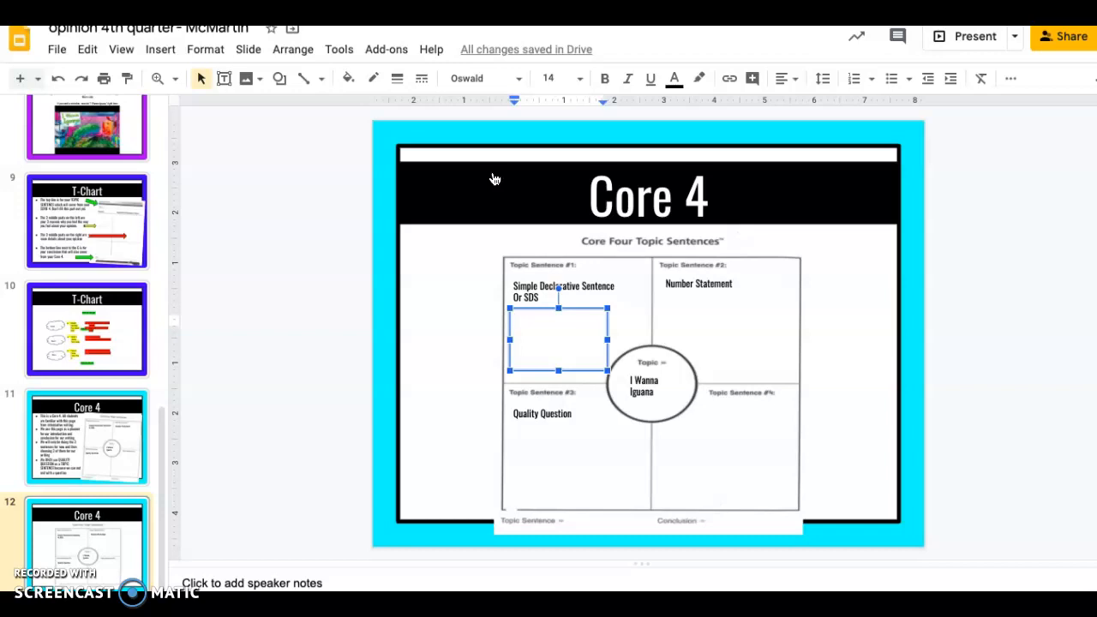
type("Alex she")
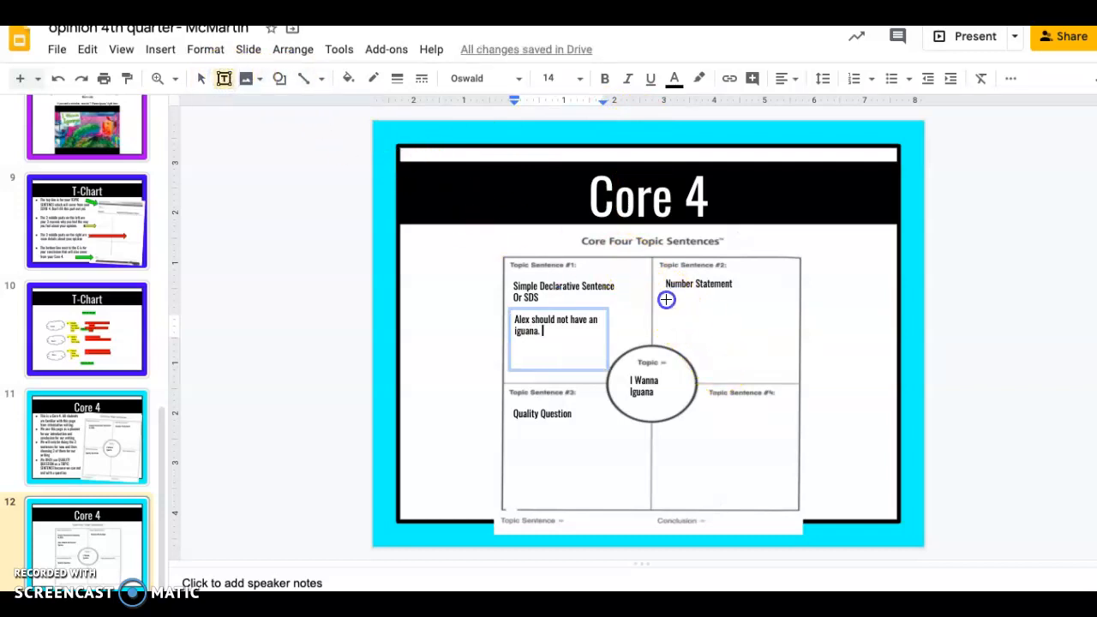
Draw a text box below Number Statement reading "Alex should not have an iguana for a plethora of reasons.".
left_click_drag(667, 299, 790, 359)
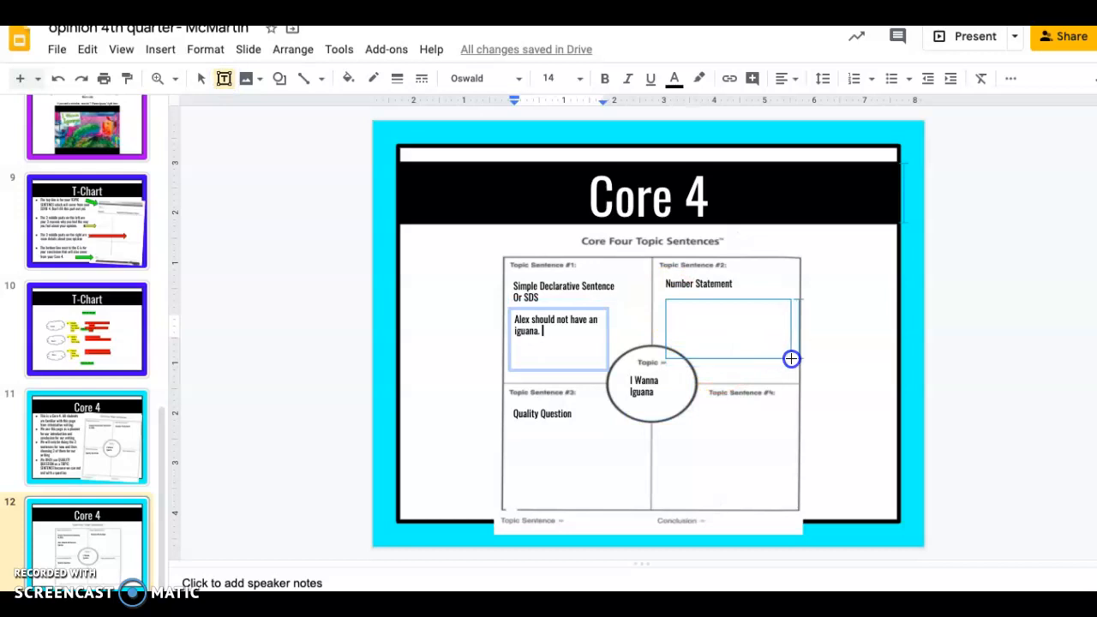
left_click(726, 328)
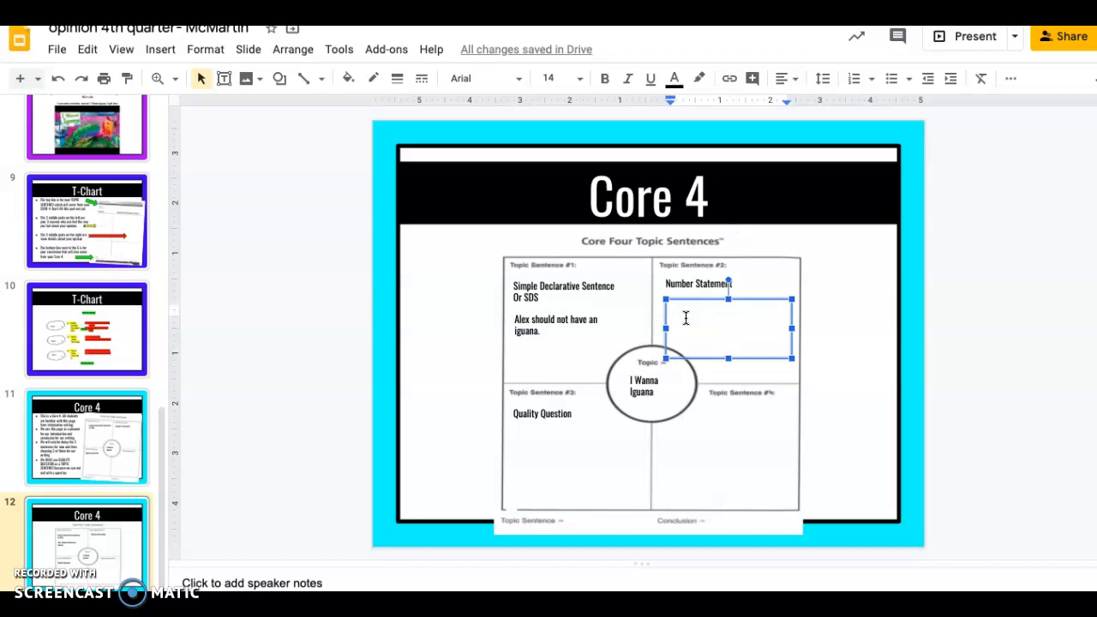
type("A")
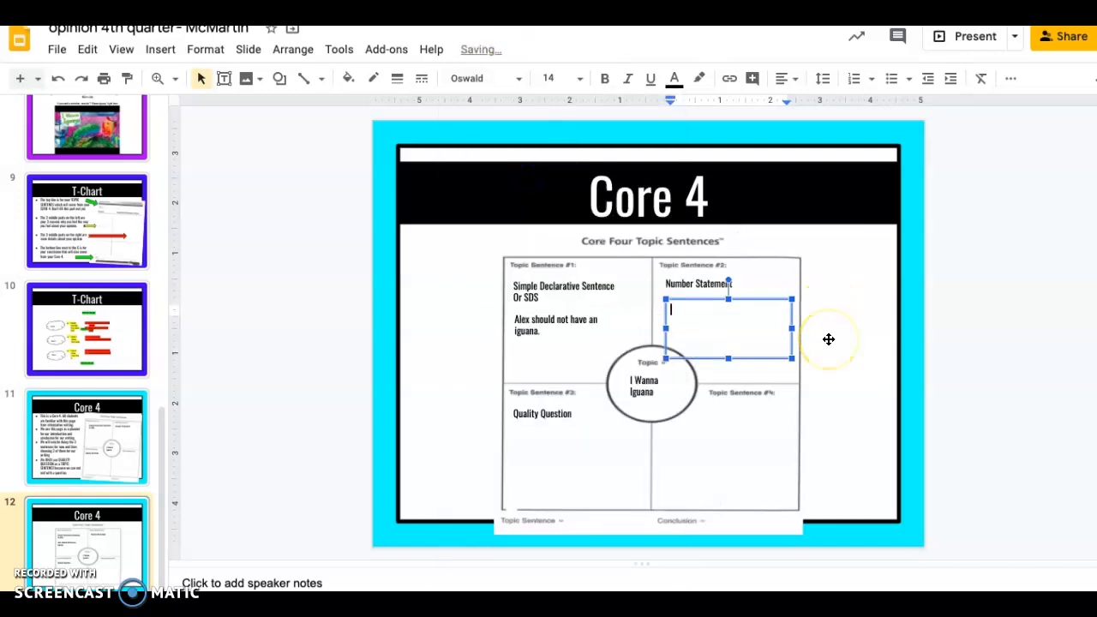
type("Alex should not have an iguana for")
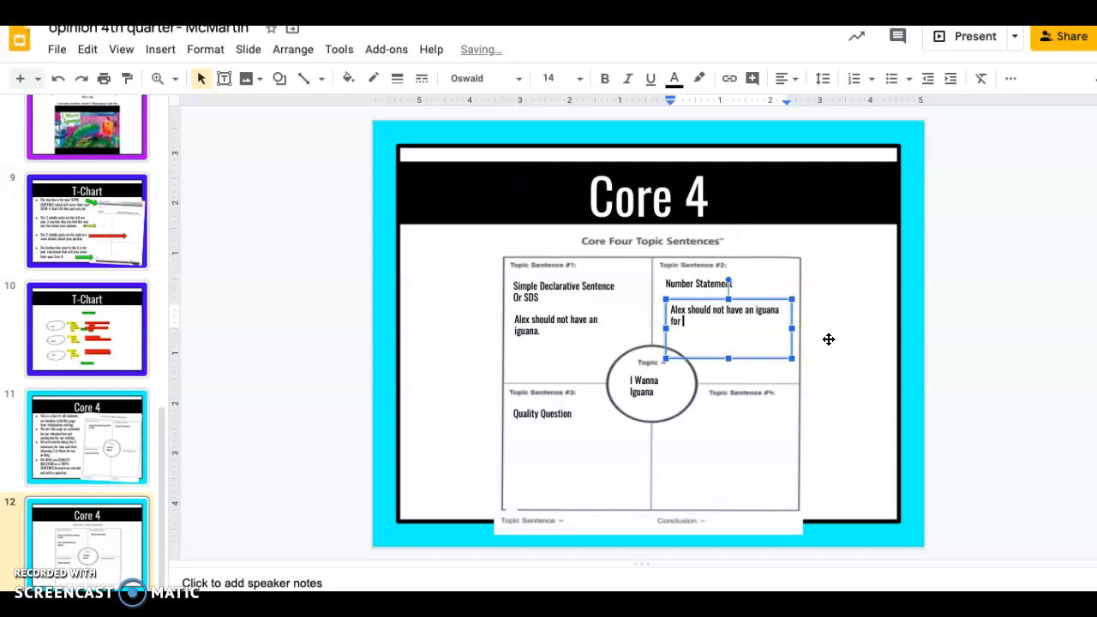
type("a plethora of reas")
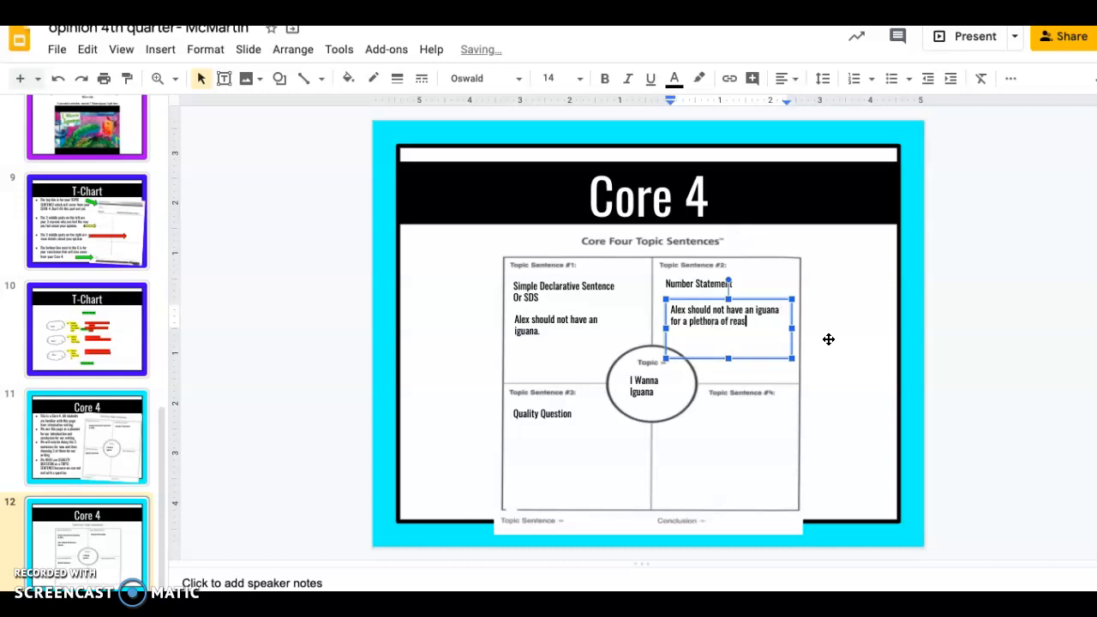
type("ons.")
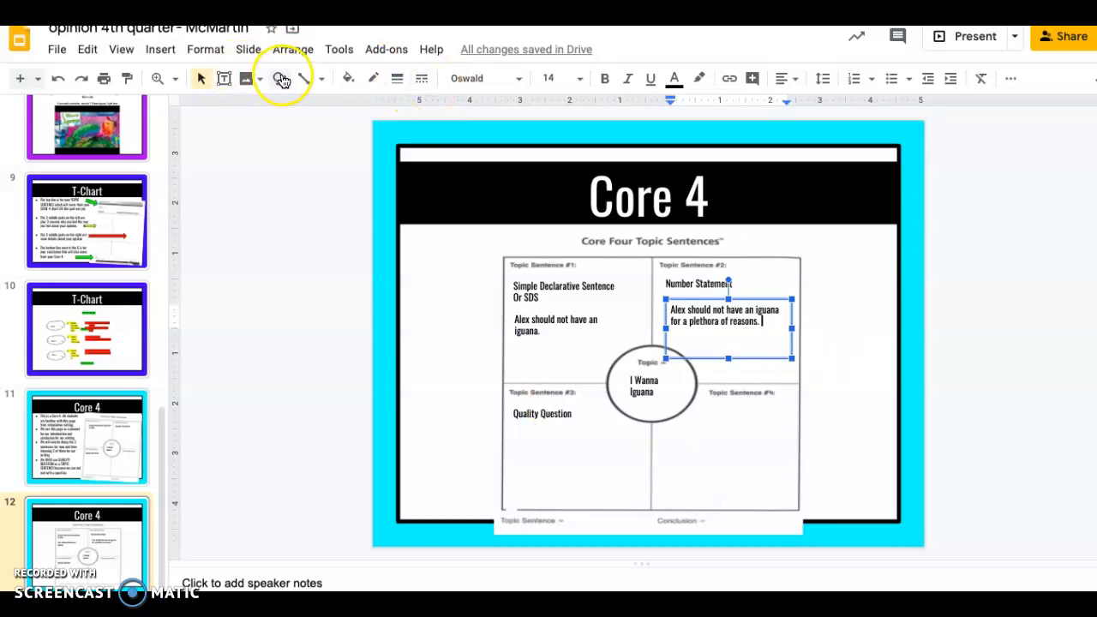
mouse_move(278, 78)
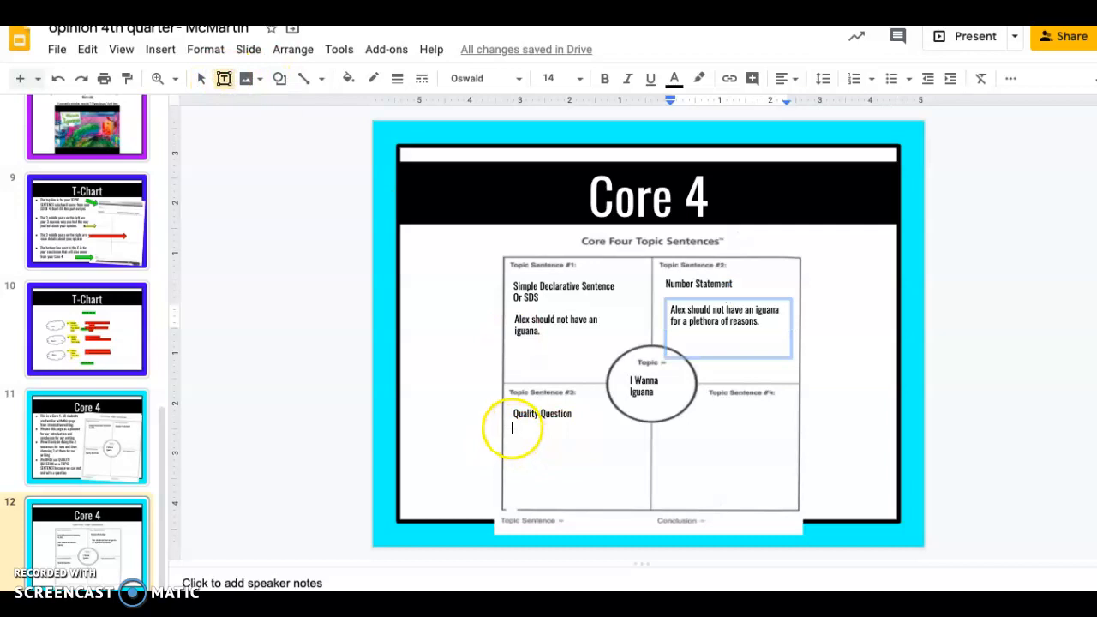
Draw a text box below Quality Question reading "What are some reasons Alex should not have an iguana?".
left_click_drag(512, 428, 638, 497)
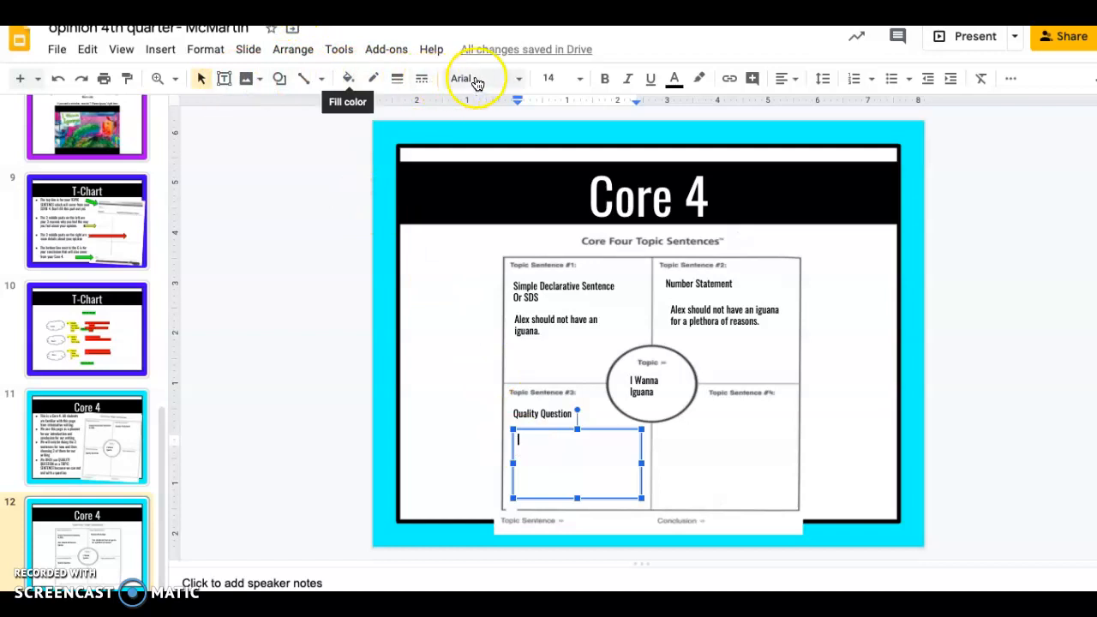
left_click(484, 78)
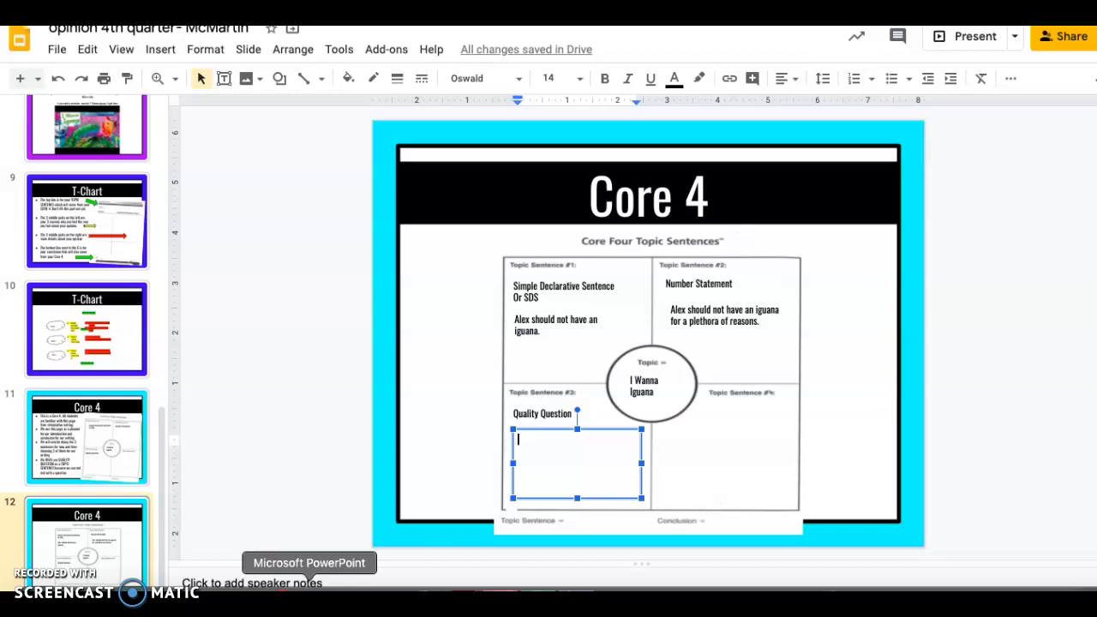
type("What are some")
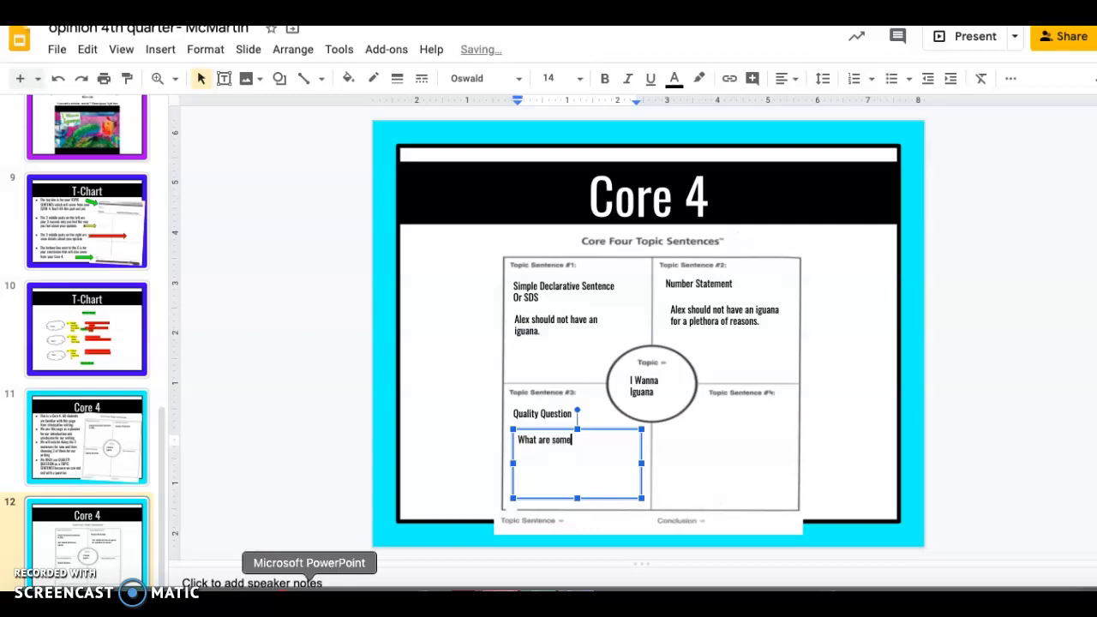
type("reasons")
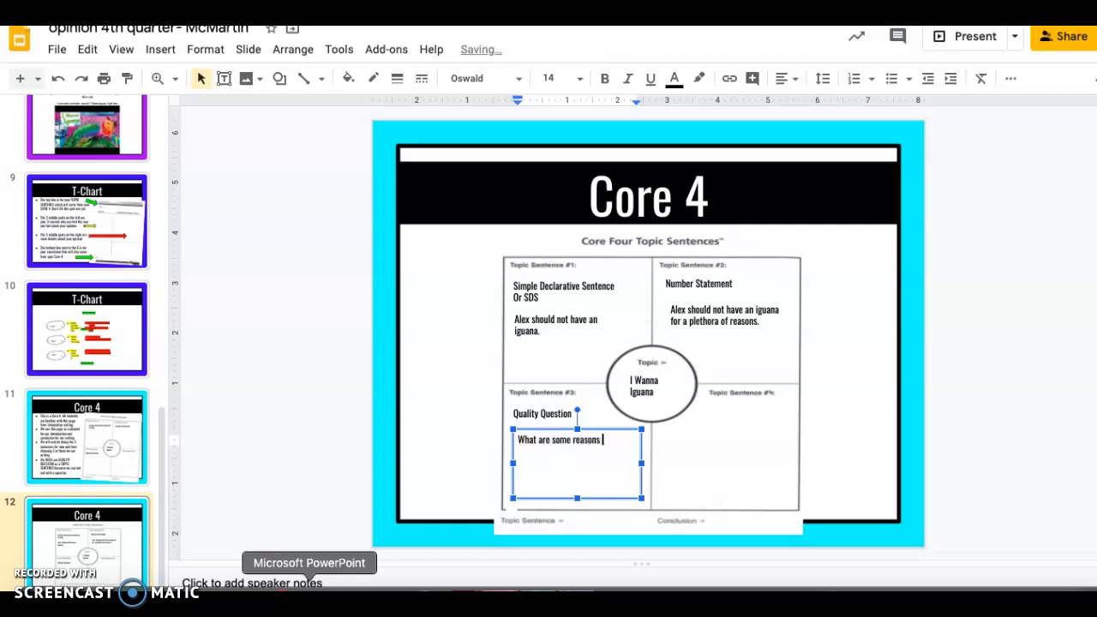
type("Alex should not have an")
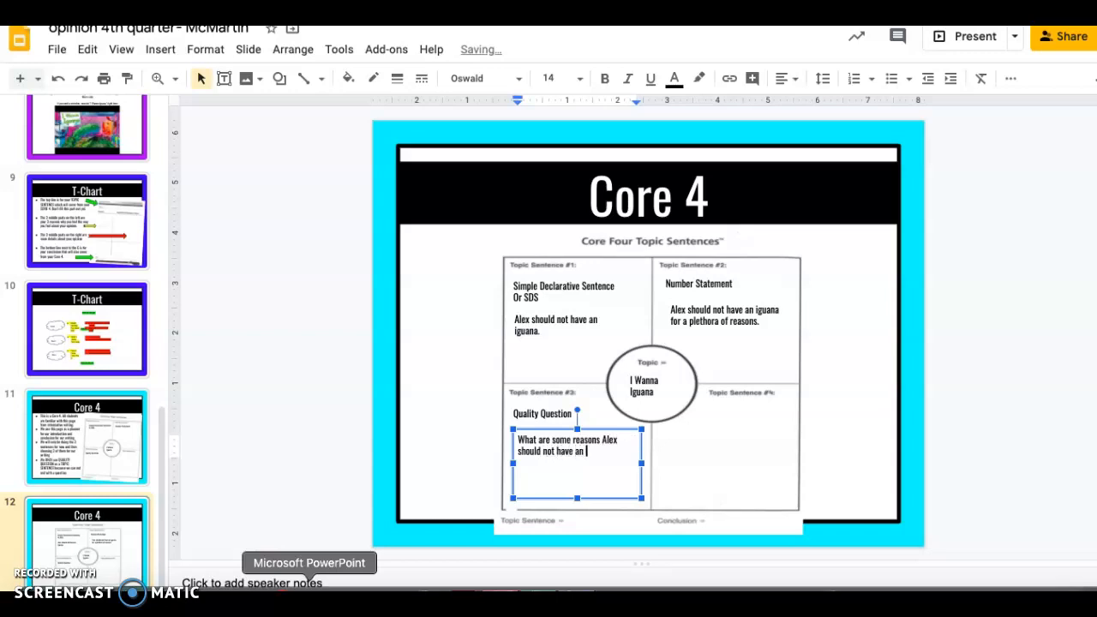
type("iguana")
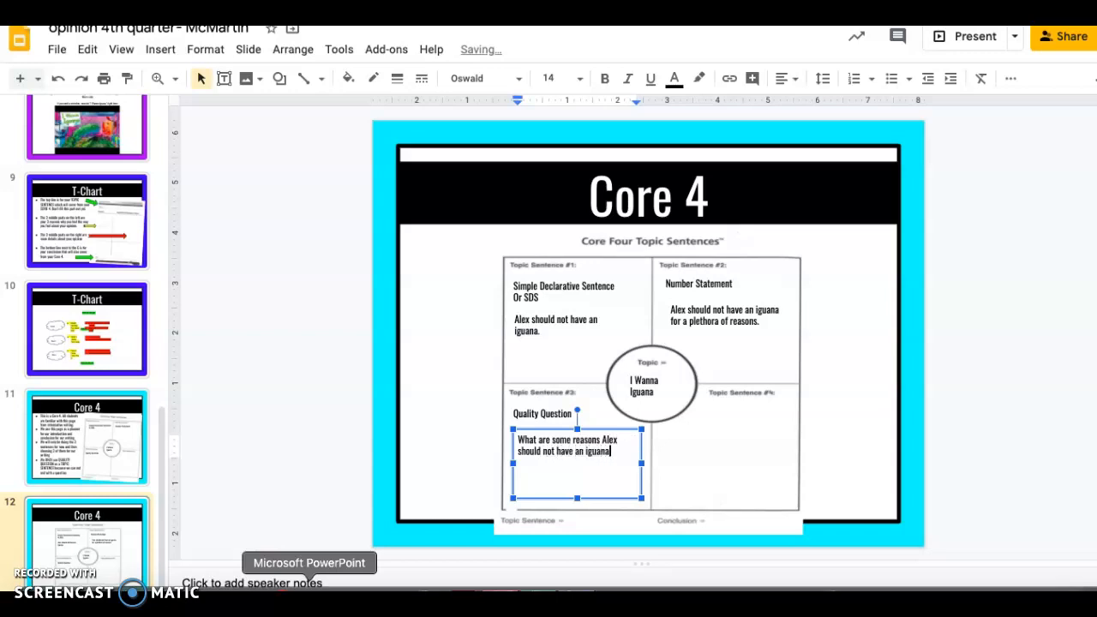
type("?")
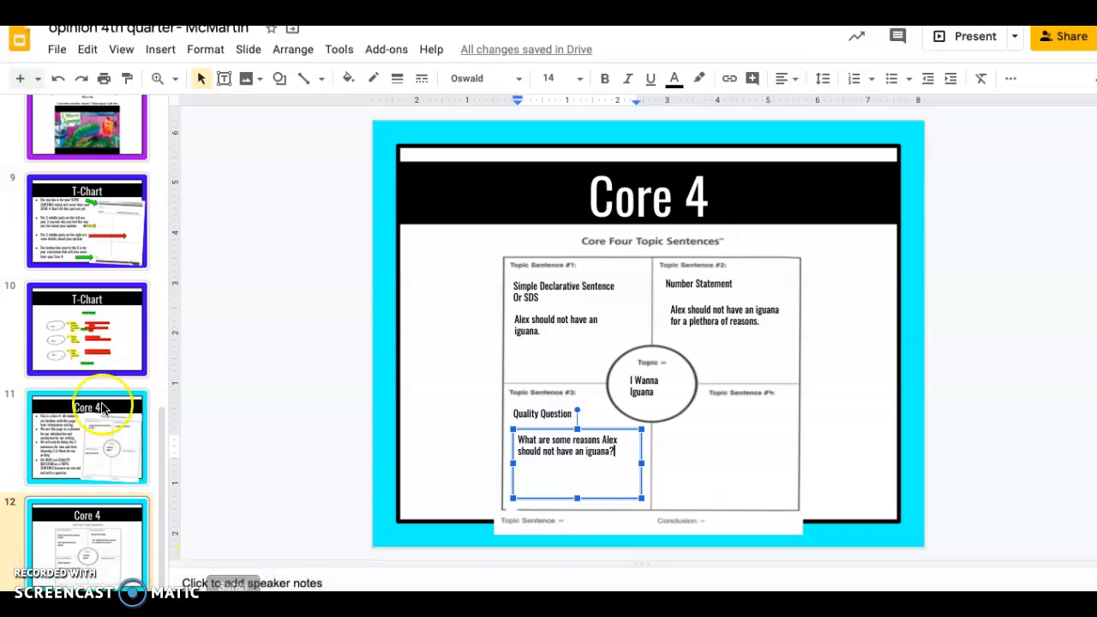
mouse_move(278, 78)
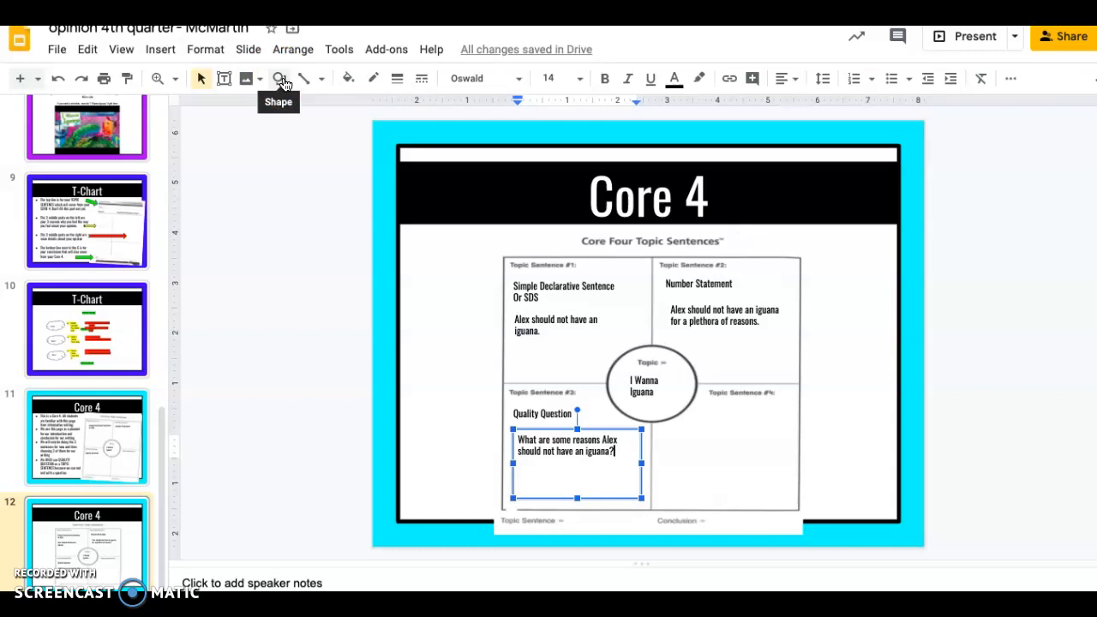
Draw an oval over the quality question with a black, slightly thicker outline.
left_click(278, 78)
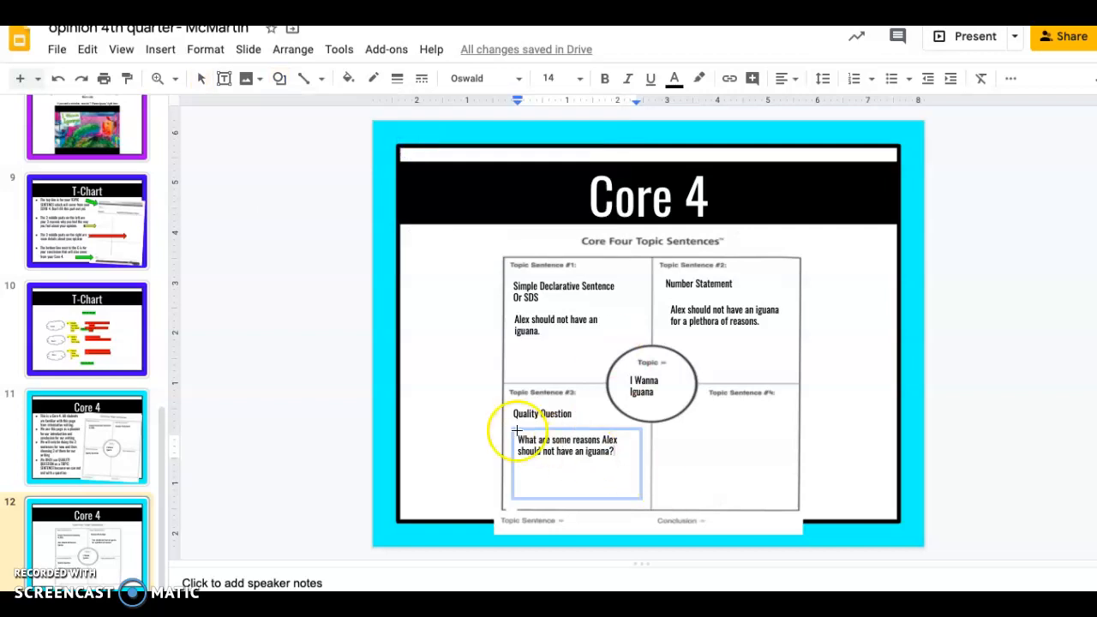
left_click_drag(514, 428, 650, 484)
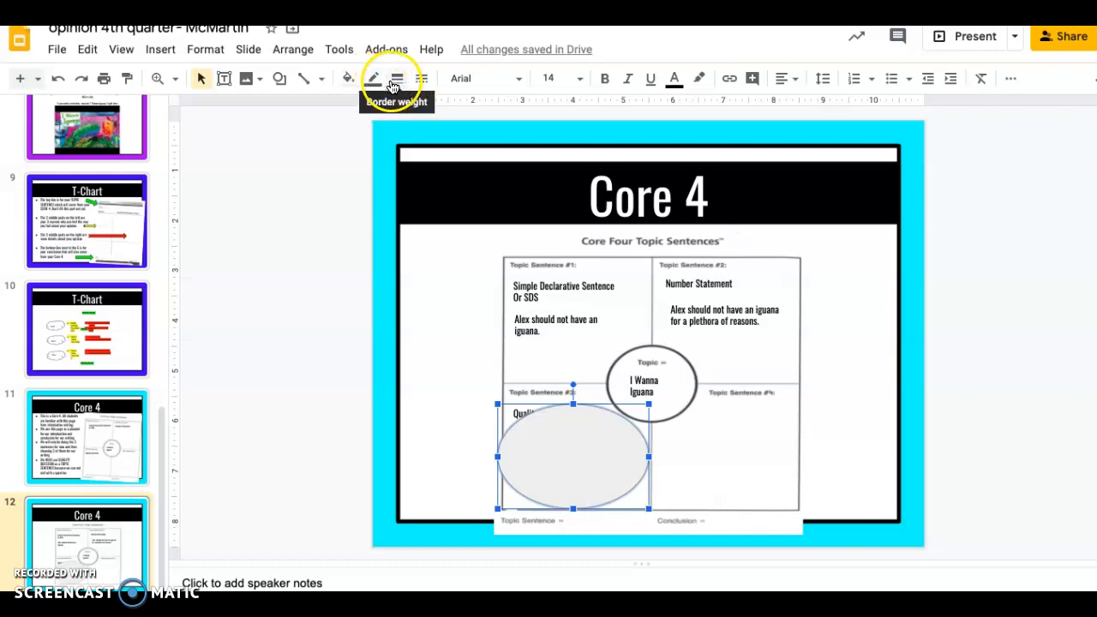
left_click(347, 78)
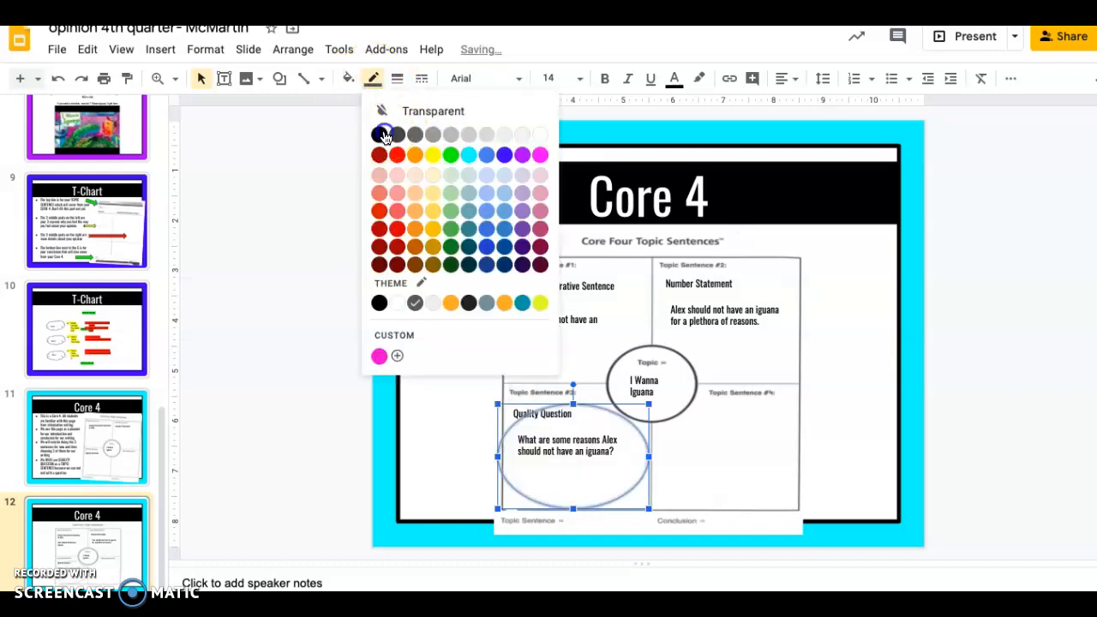
left_click(397, 78)
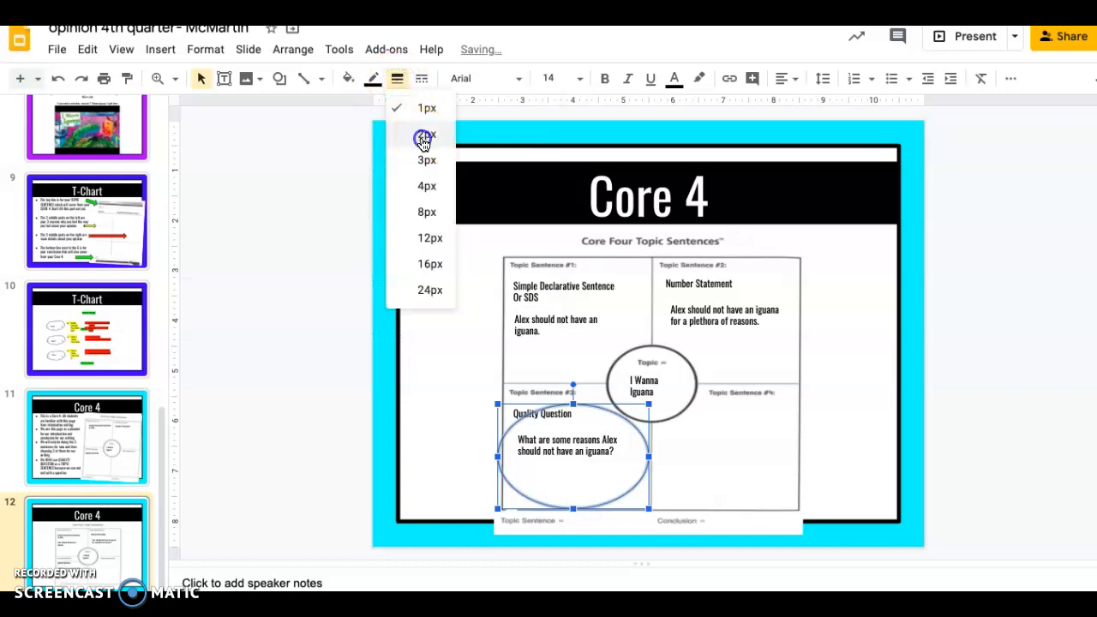
left_click(427, 134)
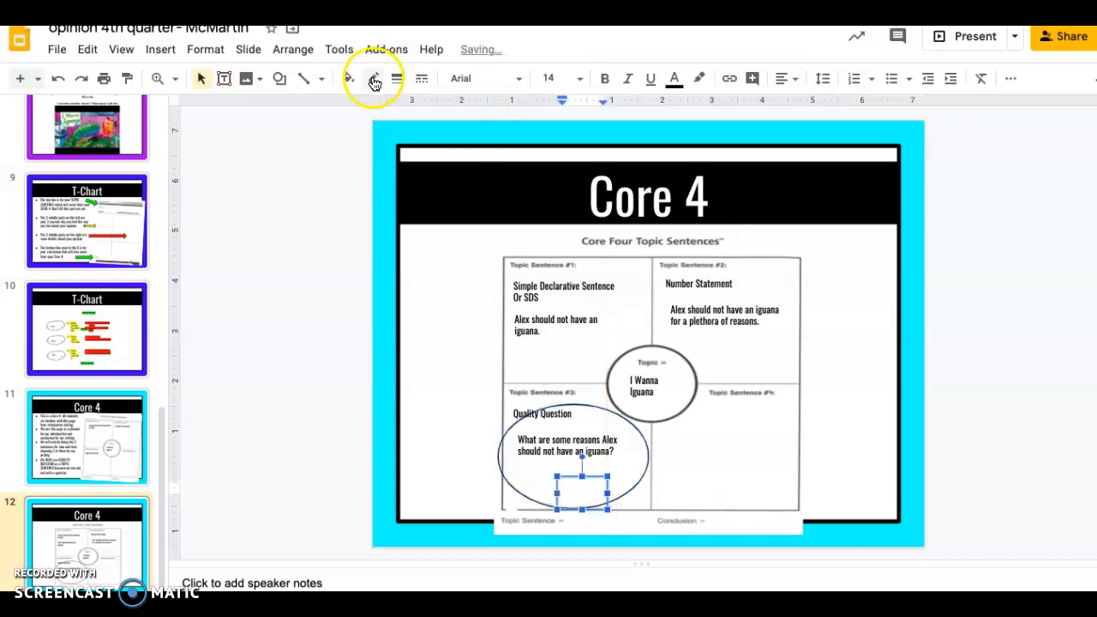
Add a T in the first oval and move a duplicate oval onto the number statement.
left_click(579, 78)
type("T")
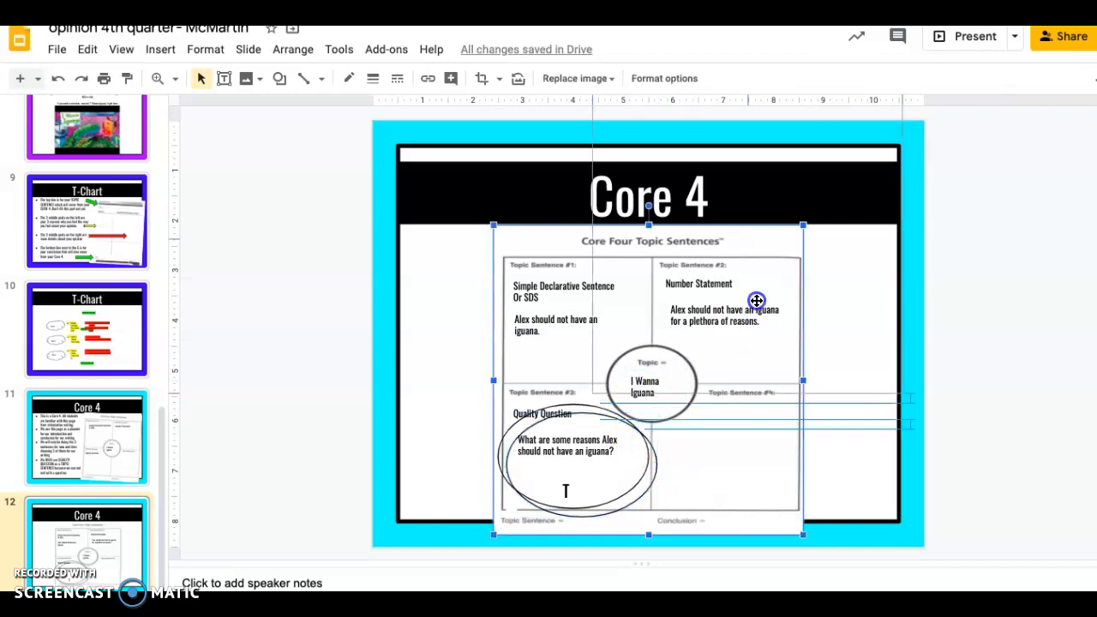
left_click_drag(756, 300, 660, 434)
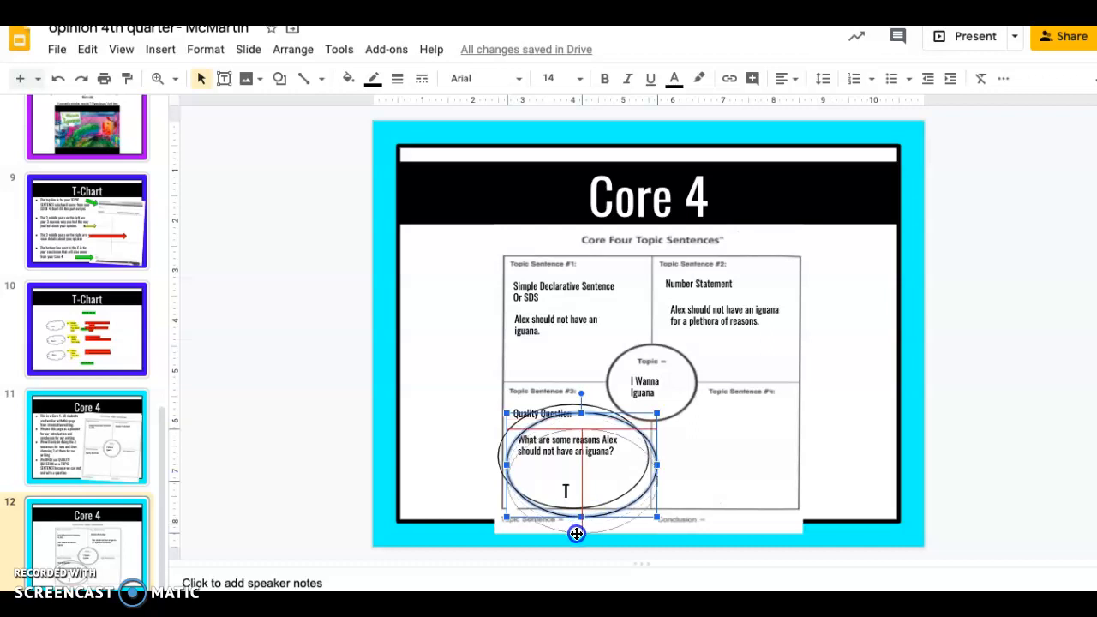
left_click_drag(576, 533, 725, 378)
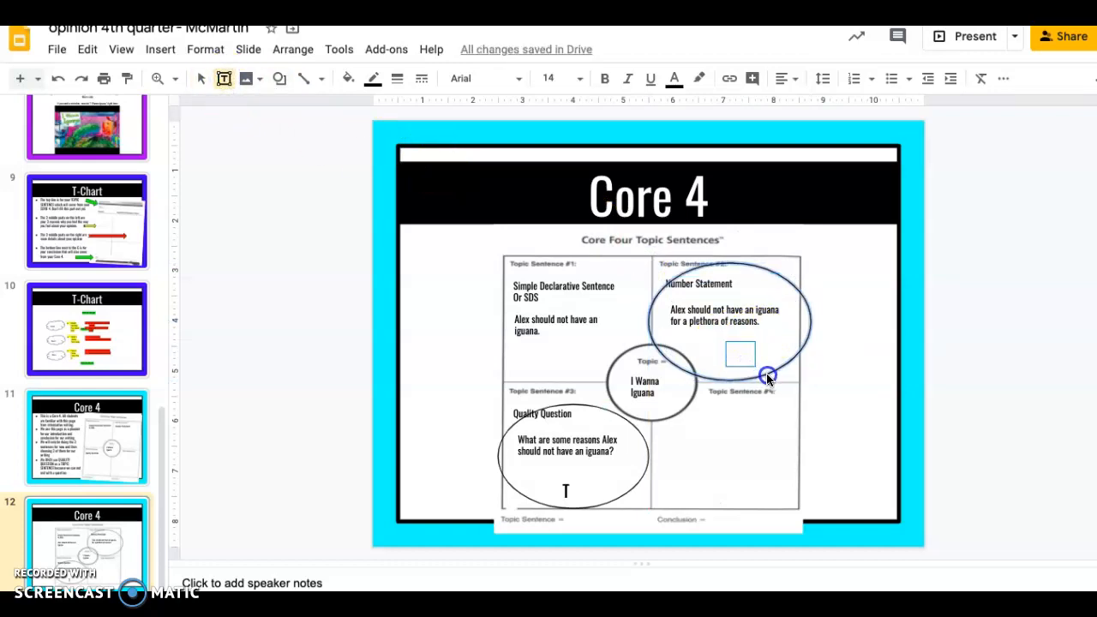
Add an Oswald "C" text box inside the number statement's oval.
left_click(739, 356)
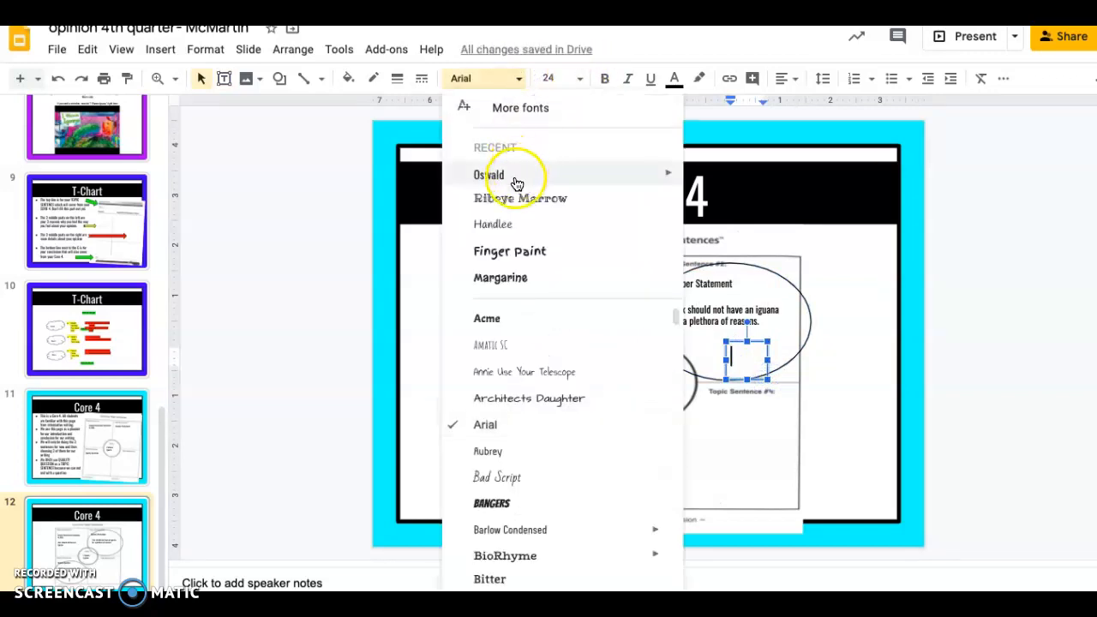
left_click(488, 175)
type("C")
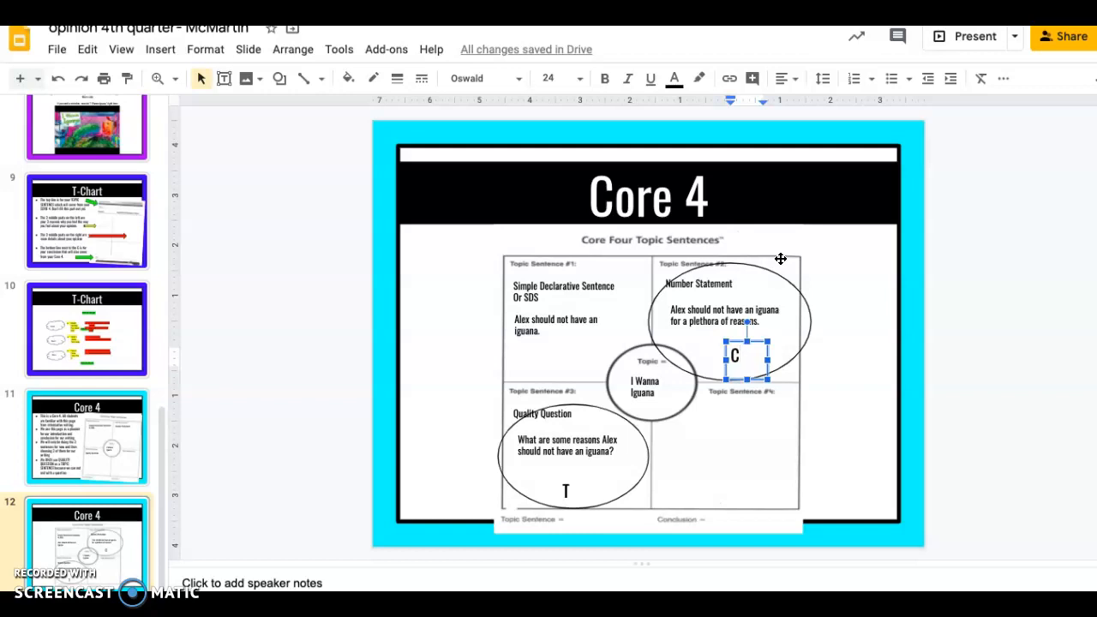
left_click(566, 450)
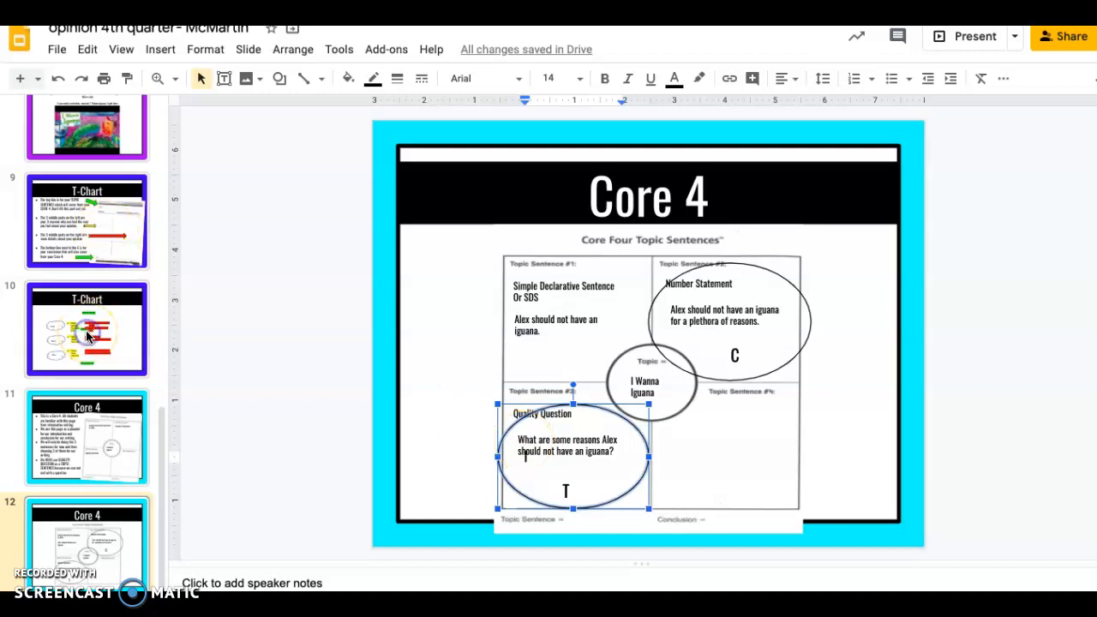
On the T-Chart slide, replace the T/O placeholder with the iguana question and begin the C line with "As you".
left_click(87, 328)
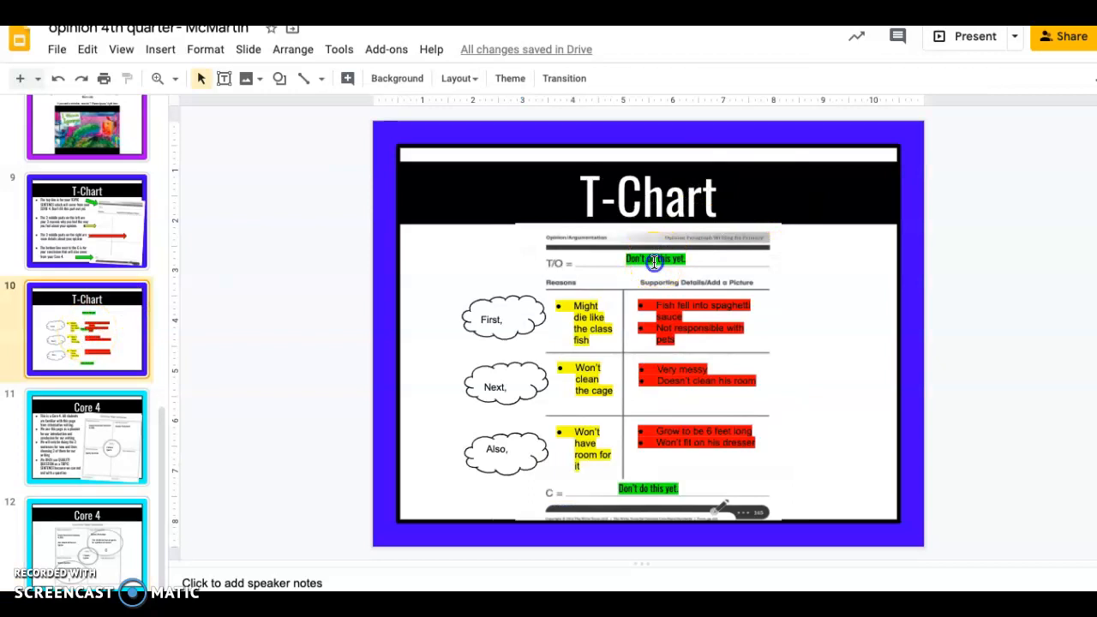
double_click(654, 259)
type("What are some reasons A")
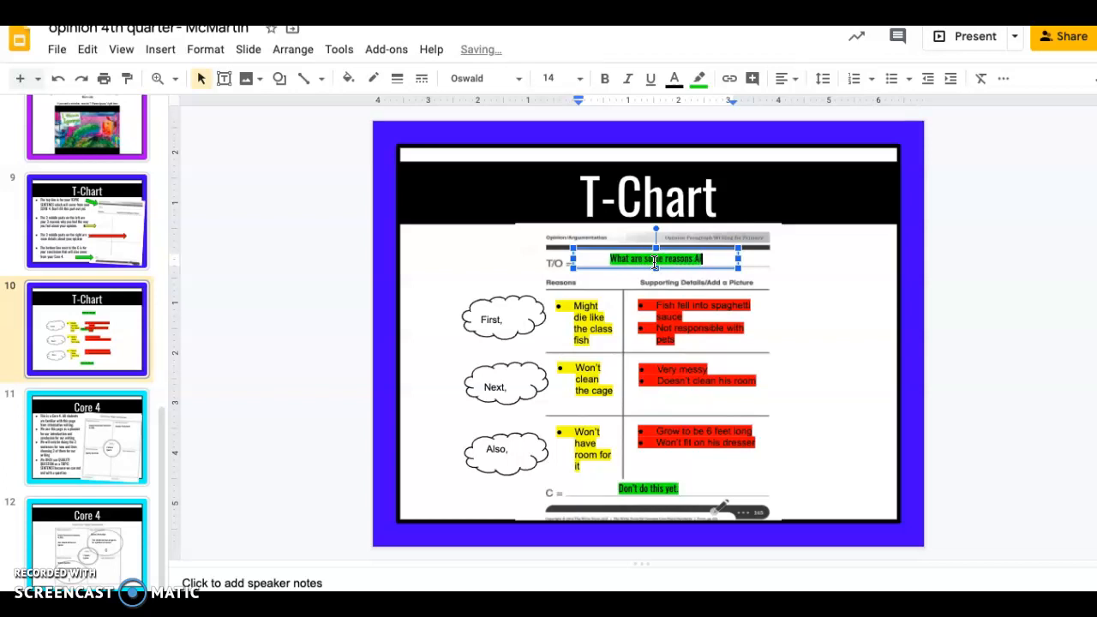
type("lex should not have an iguana?")
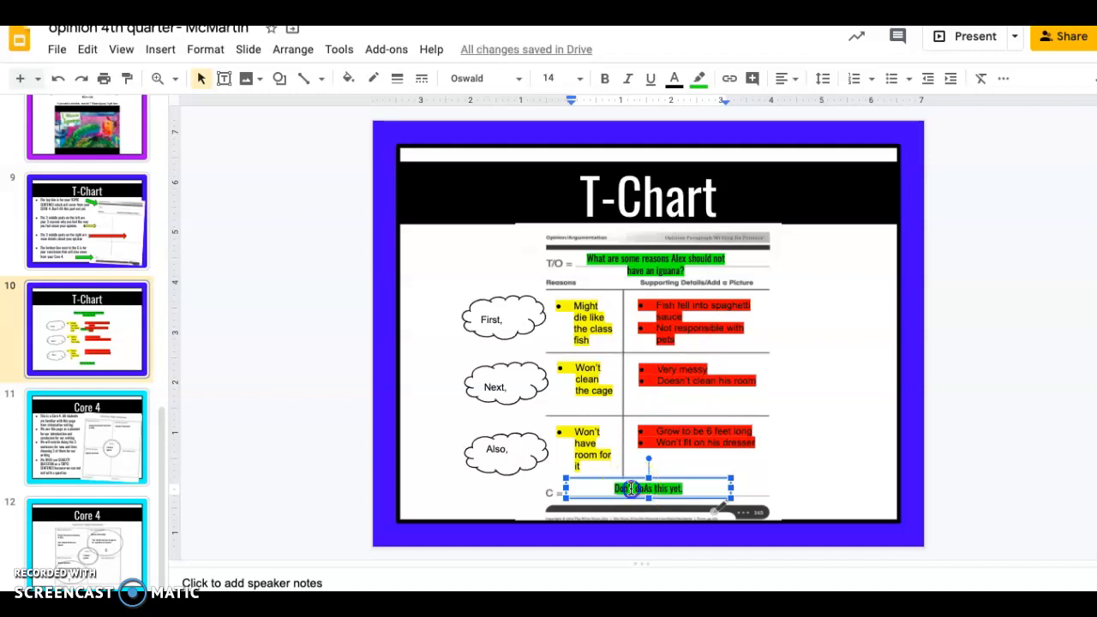
type("As you")
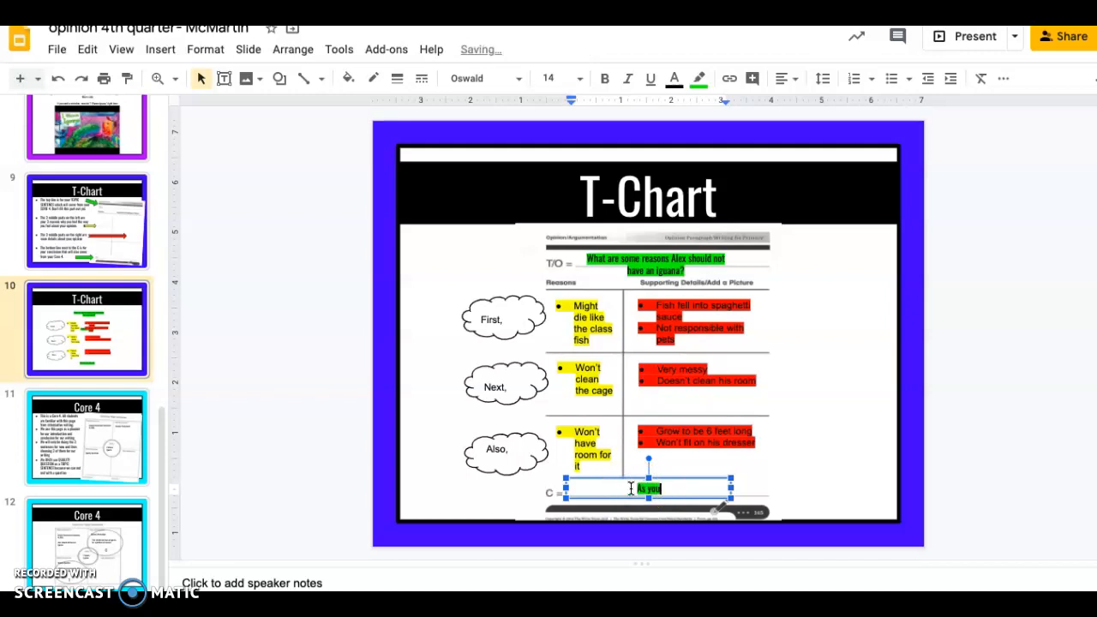